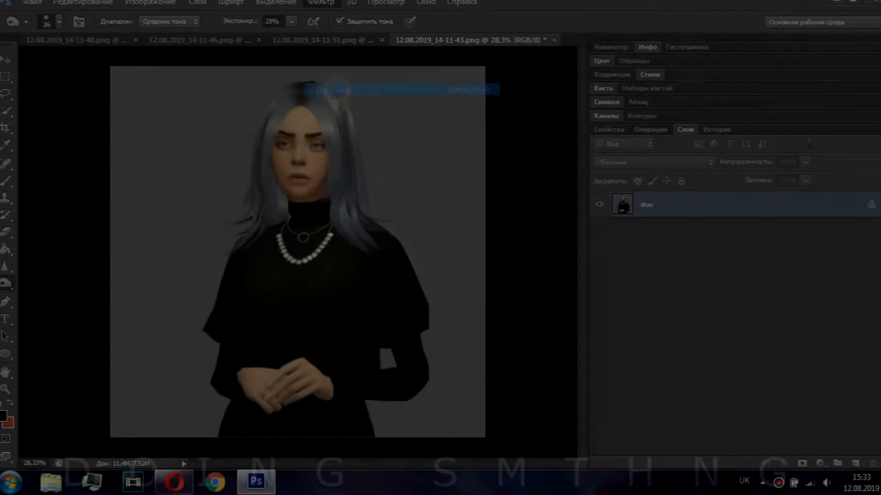
Step: Open Liquify and push the body and sleeve outlines with Forward Warp
click(332, 3)
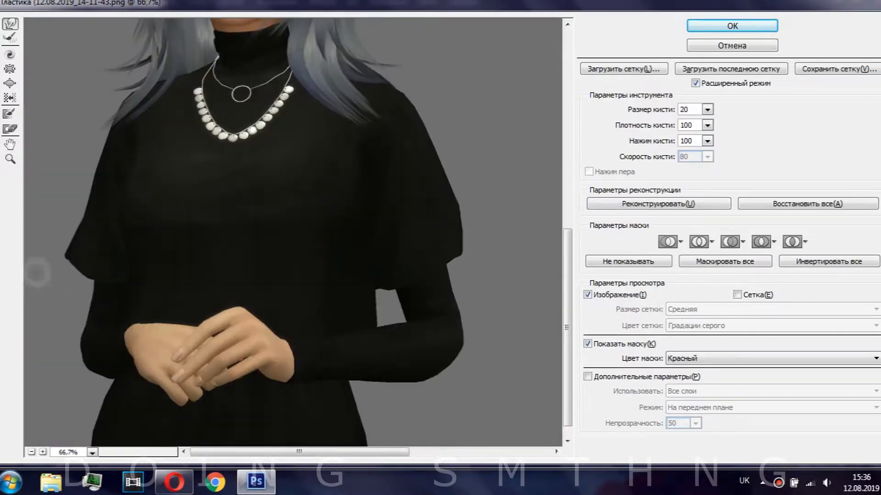
click(731, 26)
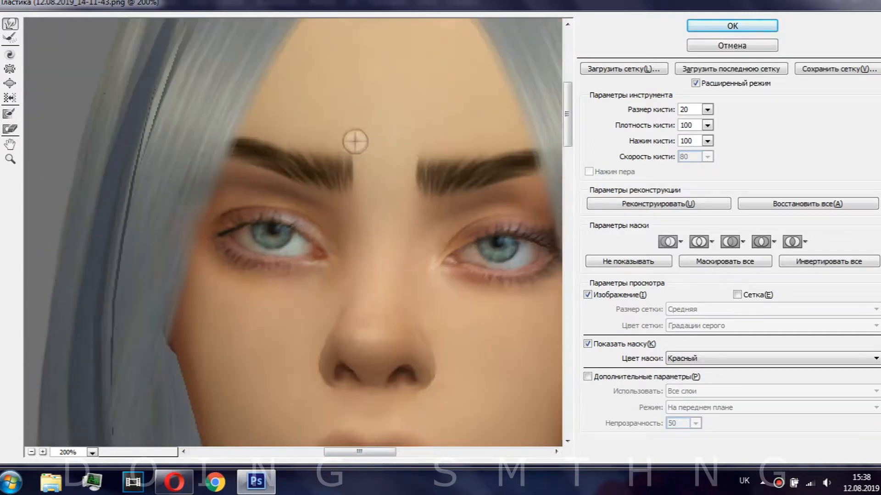
Step: Warp the brows, eyes and nose in Liquify at 200% zoom
click(732, 25)
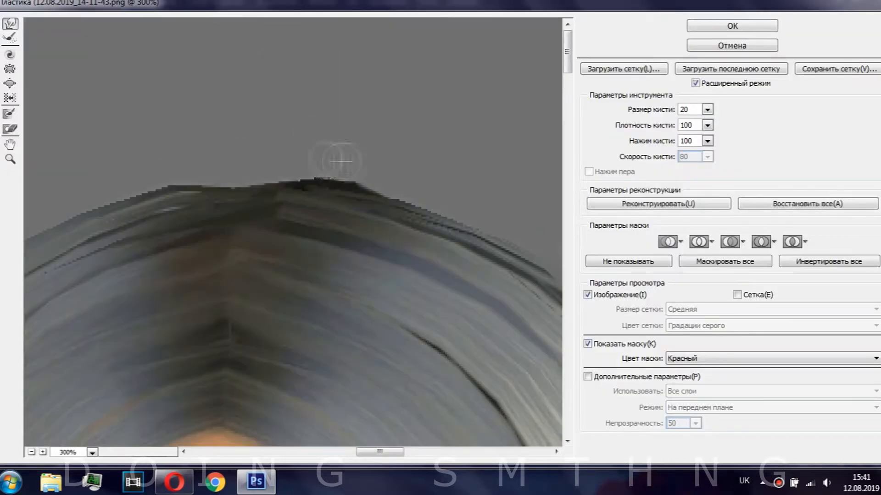
Step: Smooth the crown of the hair outline at 300% zoom and apply Liquify
drag(337, 162, 318, 168)
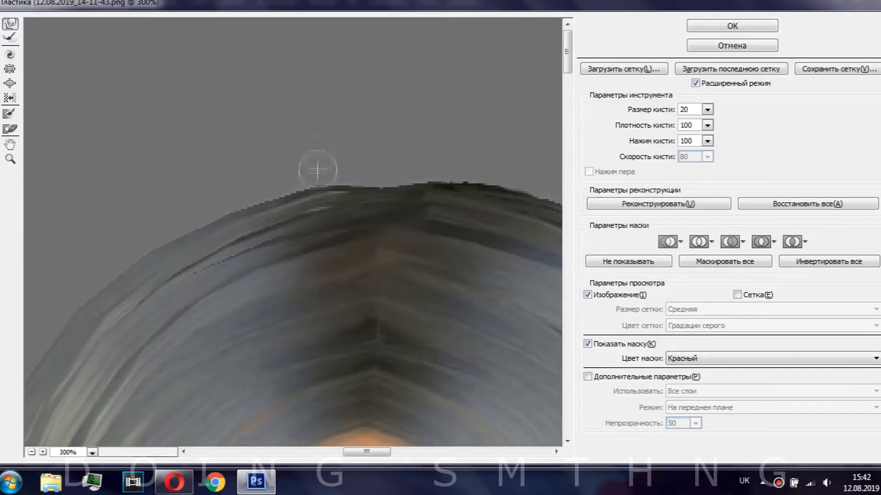
click(731, 25)
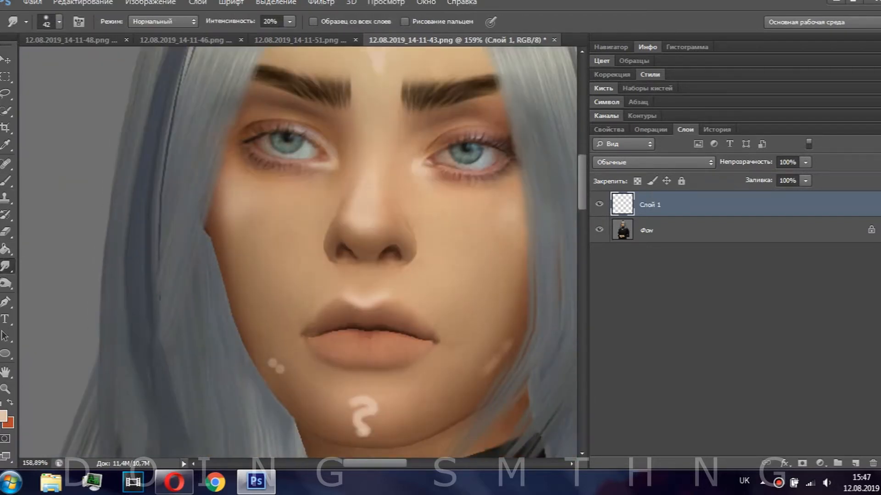
Step: Blend painted skin tones on a new layer with Smudge at 20–36% strength
scroll(down, 3)
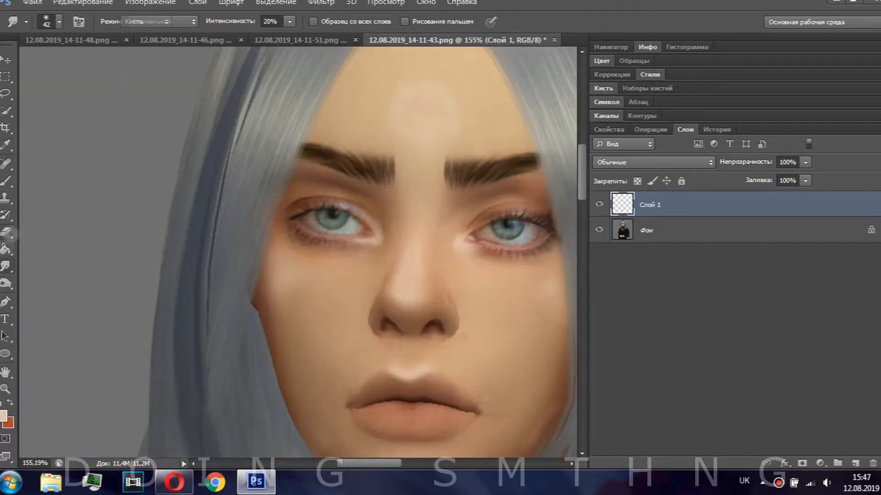
click(158, 21)
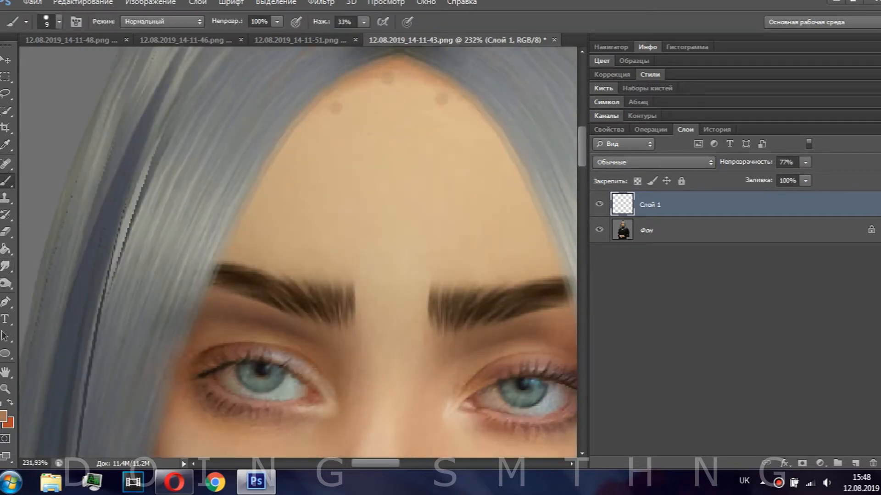
scroll(down, 3)
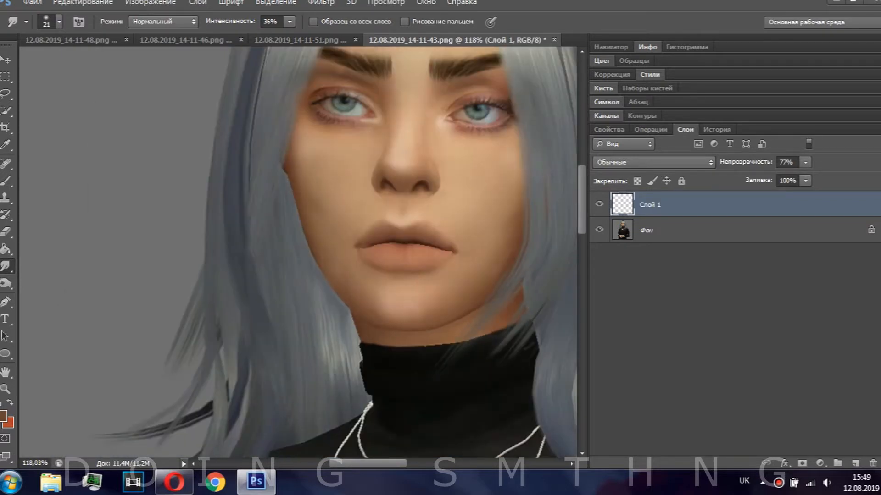
scroll(down, 3)
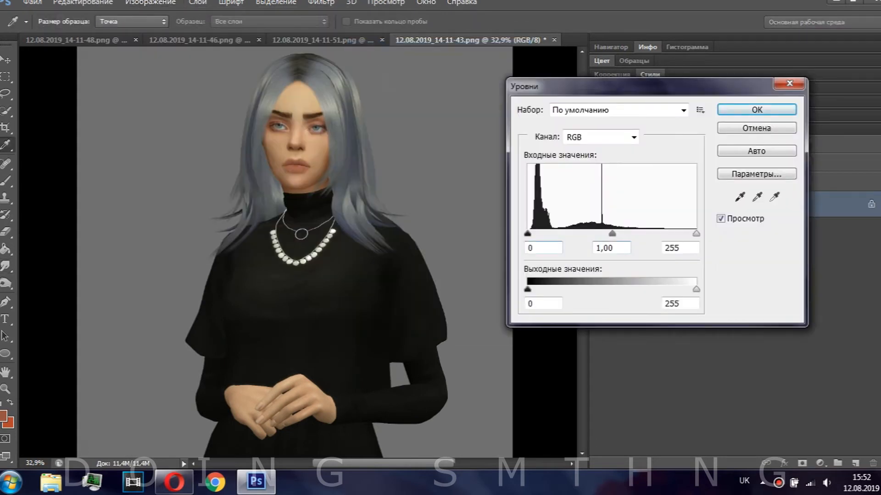
Step: Close Levels and confirm the cream tint colour f1e6bb
click(756, 110)
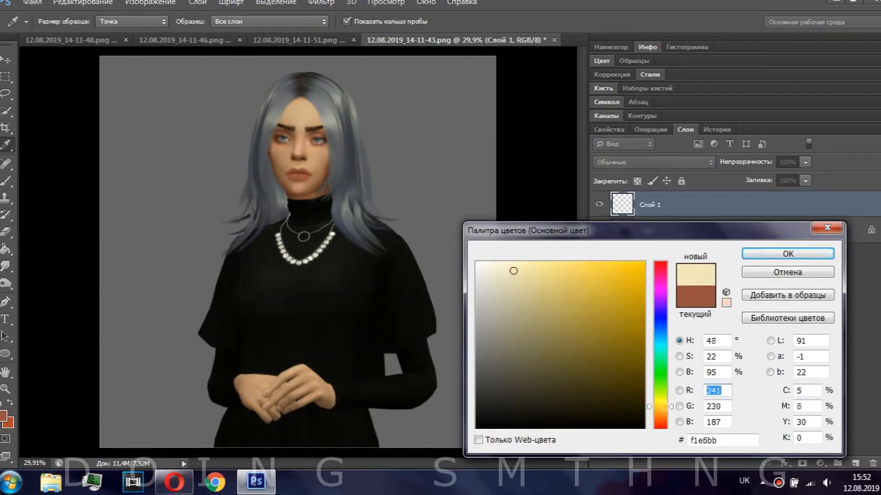
click(787, 254)
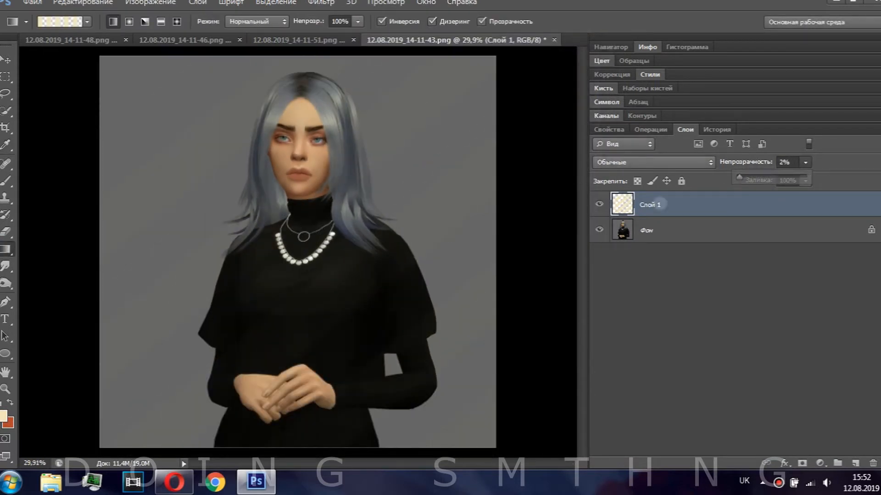
click(339, 2)
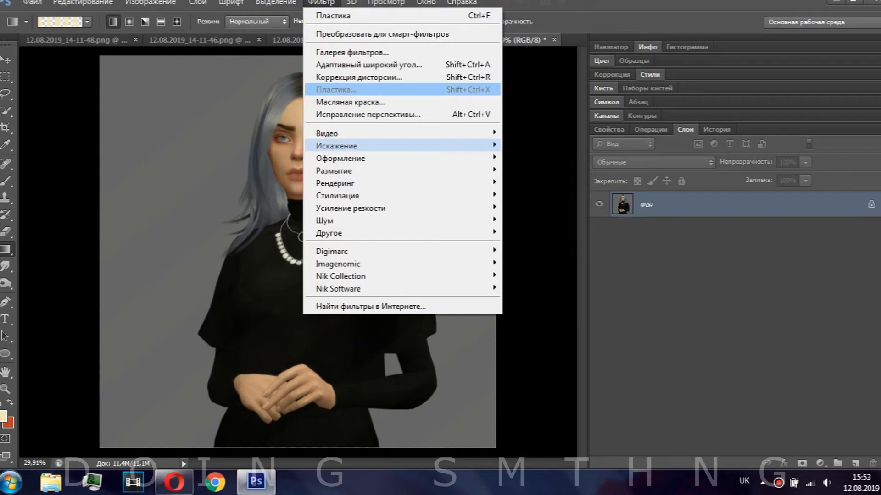